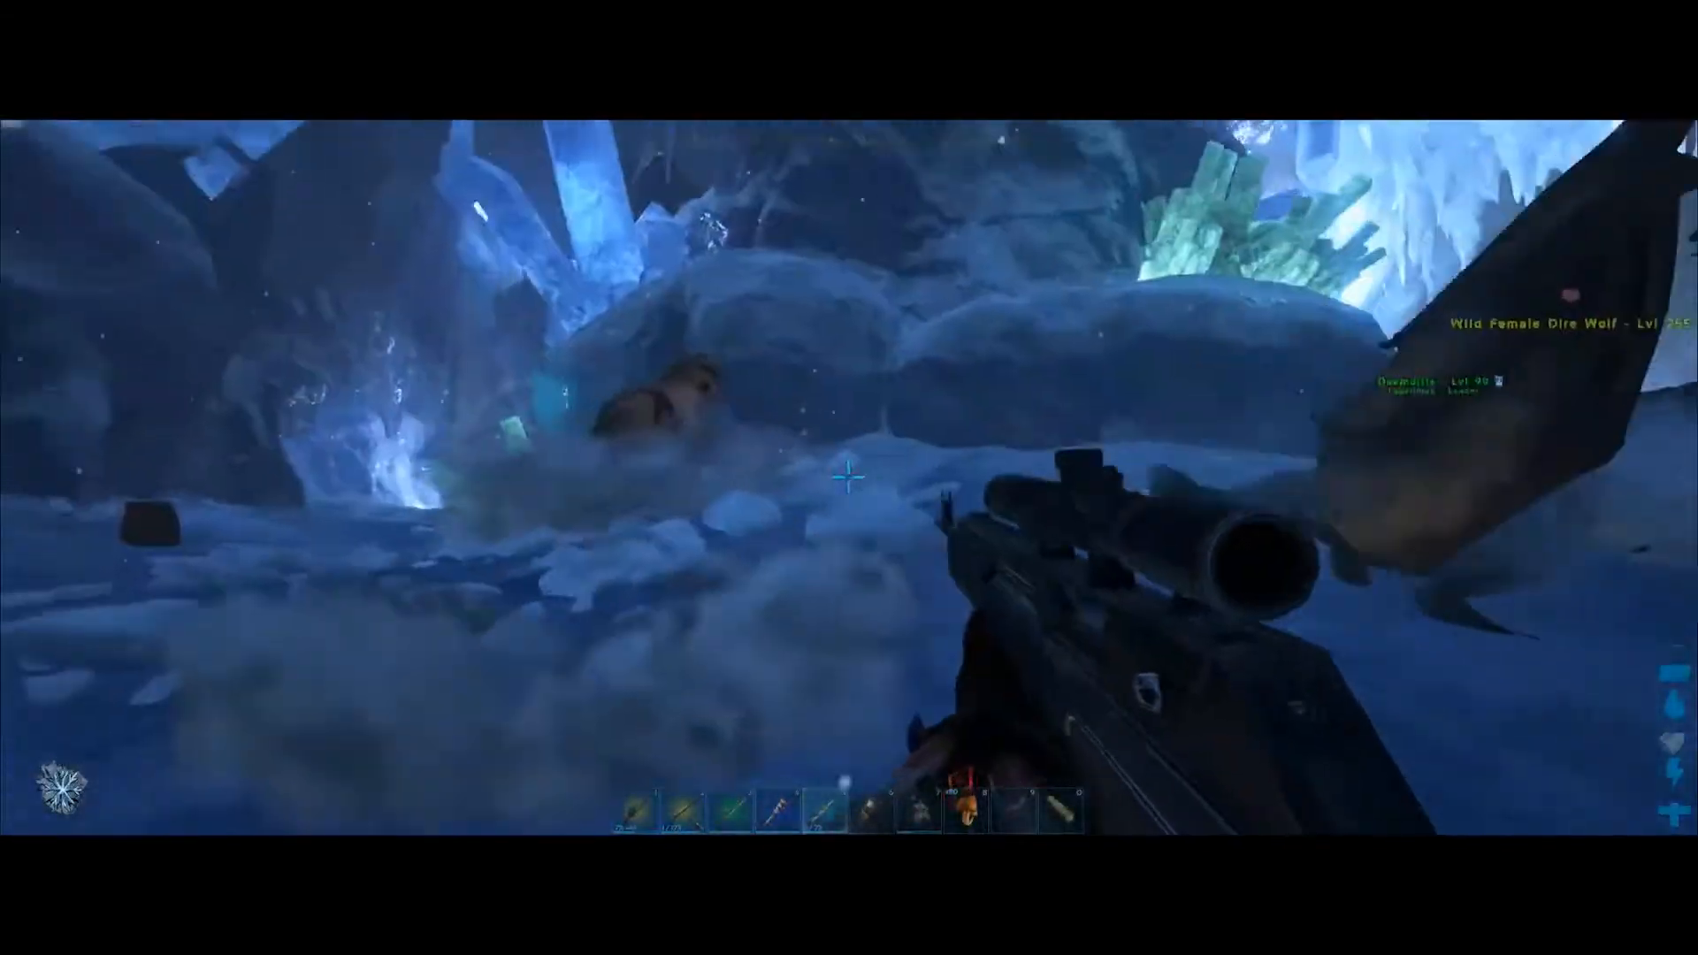
Step: Fire the scoped rifle at the attacking wild female dire wolf in the ice cave
click(849, 473)
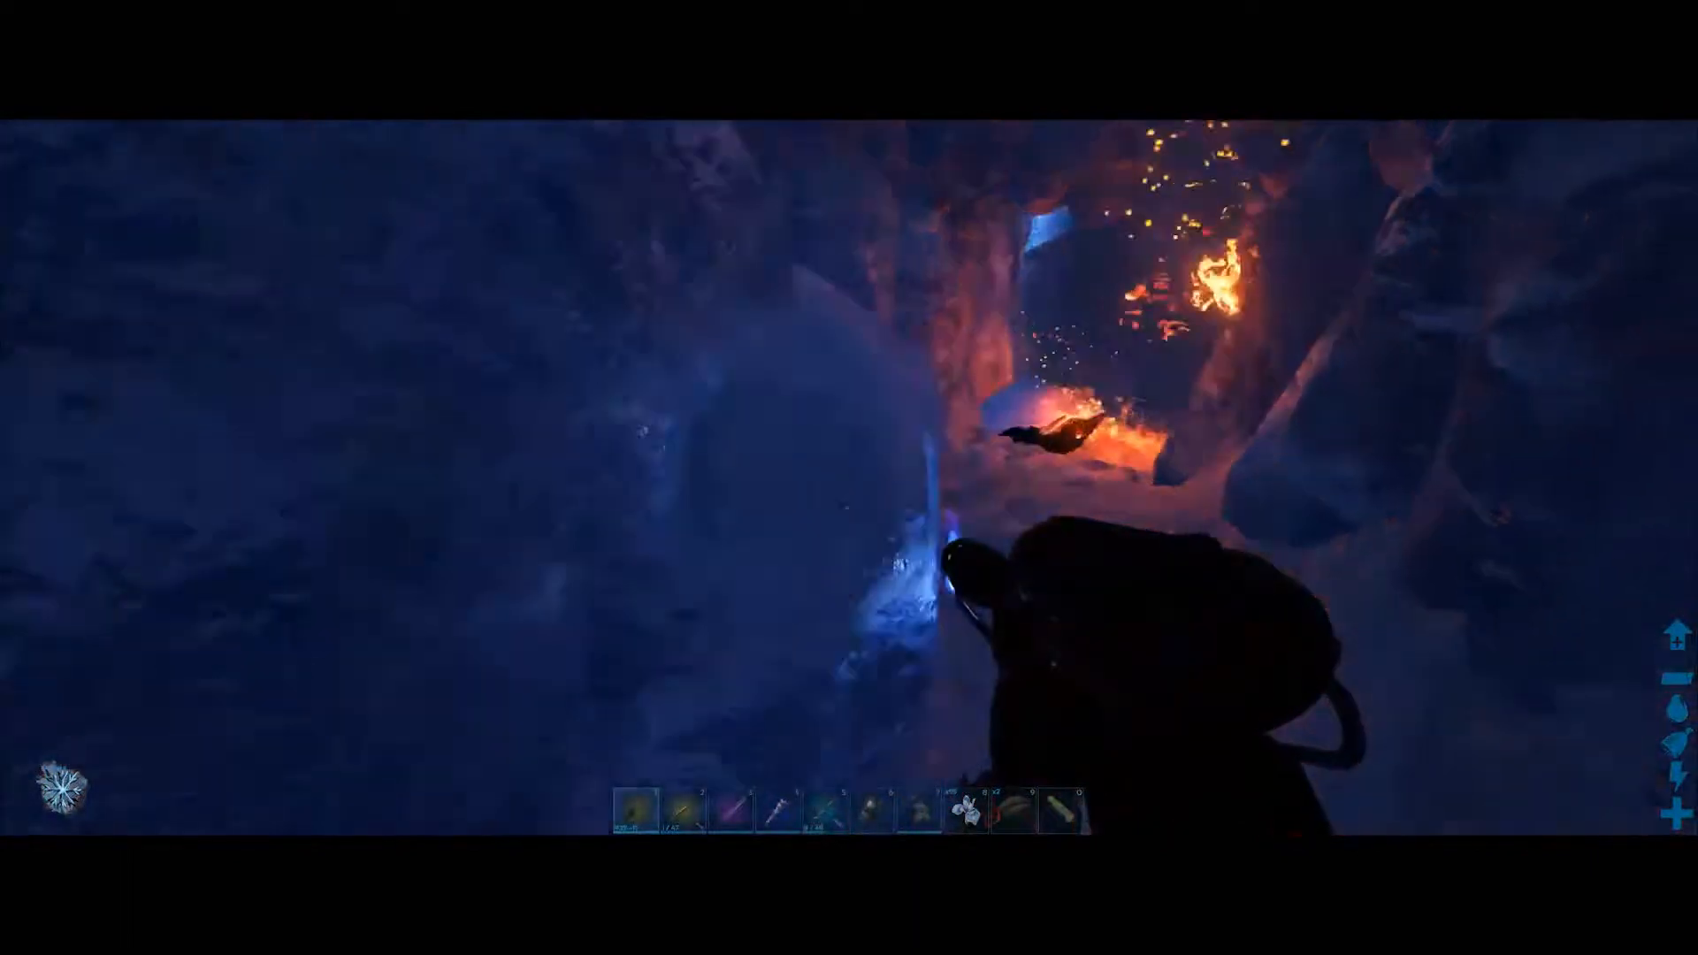
Step: Advance through the narrow ice passage toward the lava-lit opening
click(849, 477)
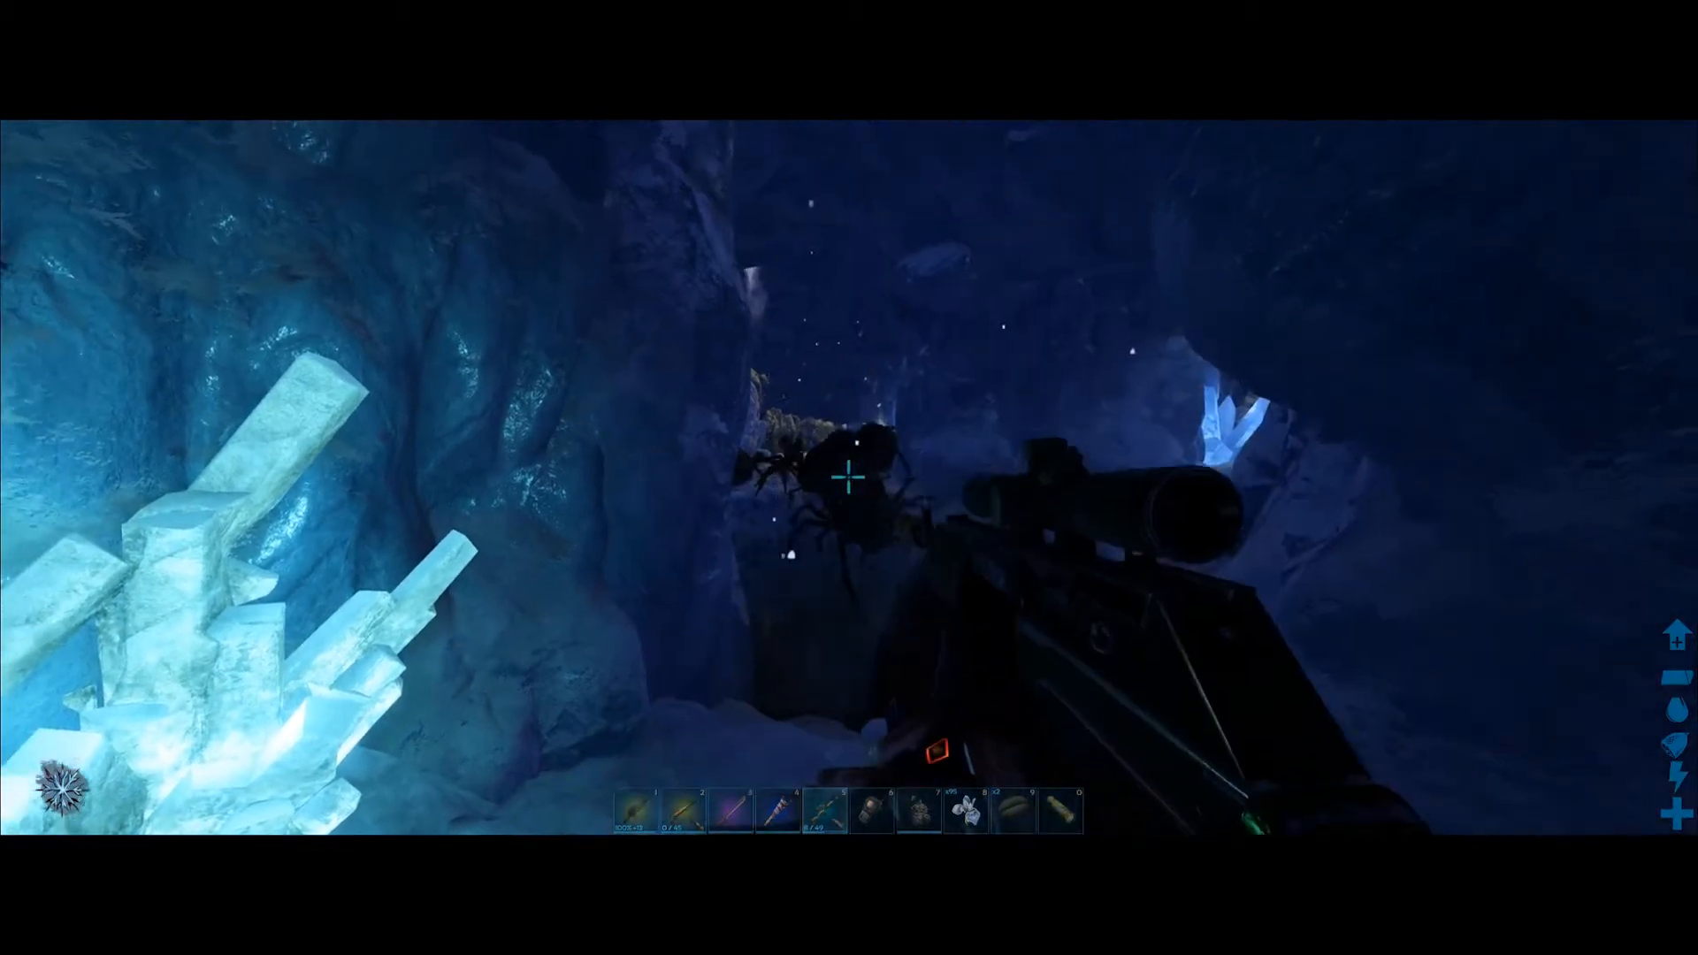
Step: Shoot the spider in the crystal tunnel with three rifle rounds
click(849, 478)
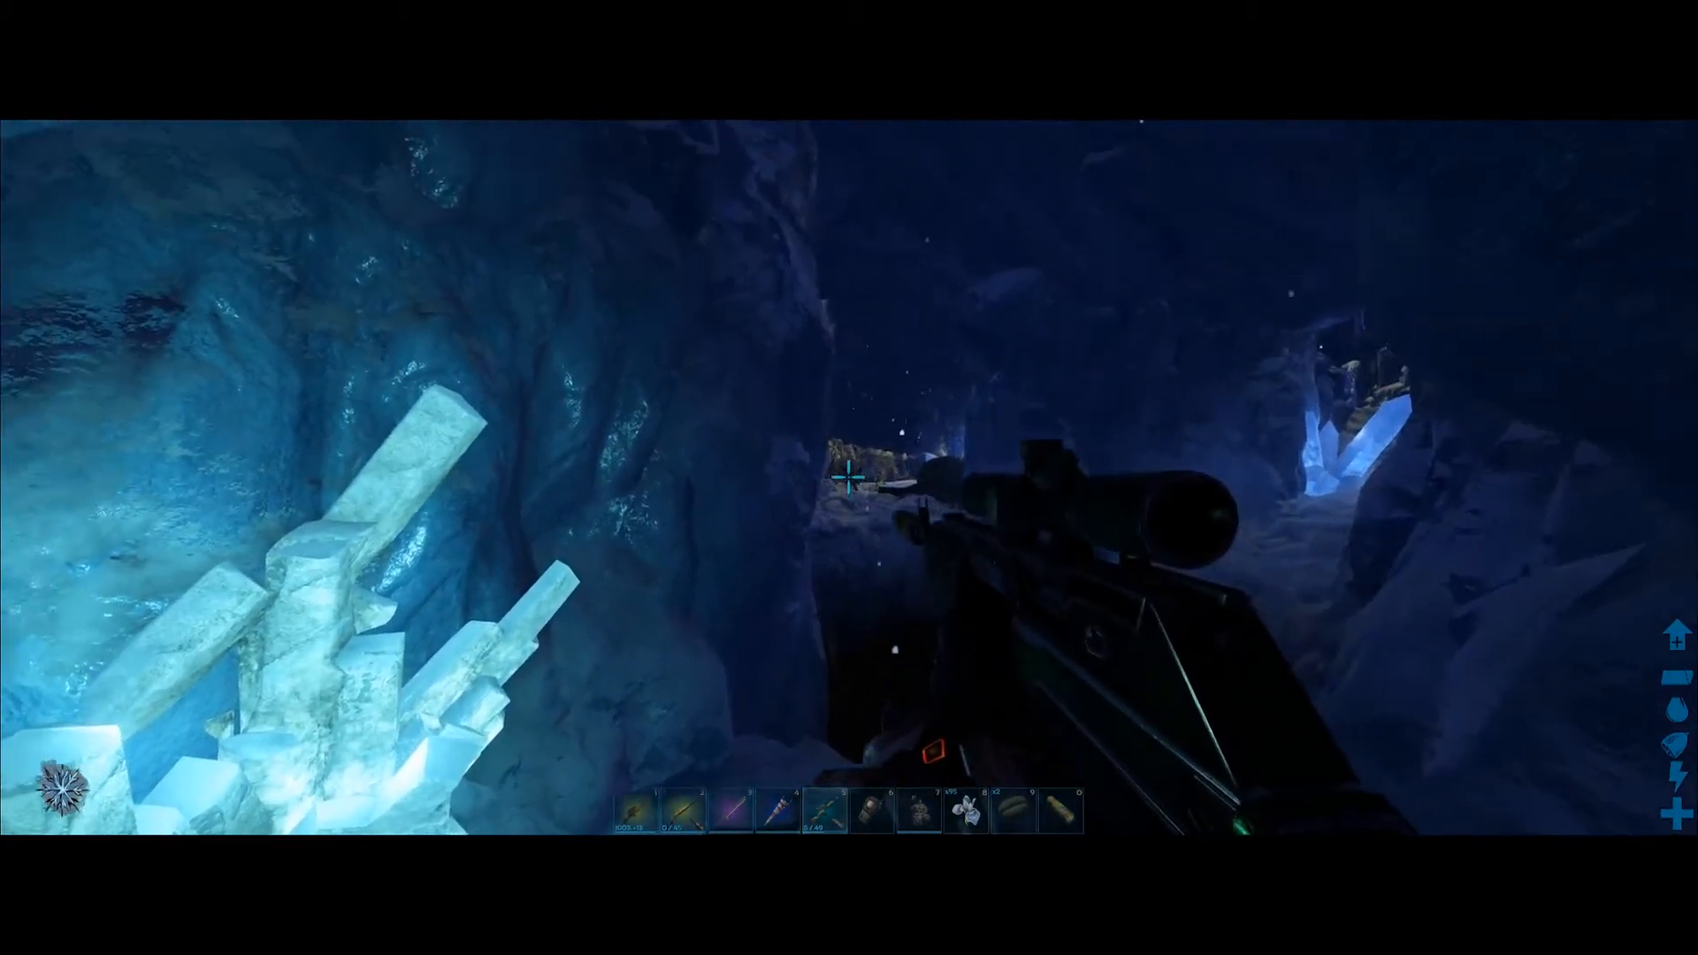
click(849, 478)
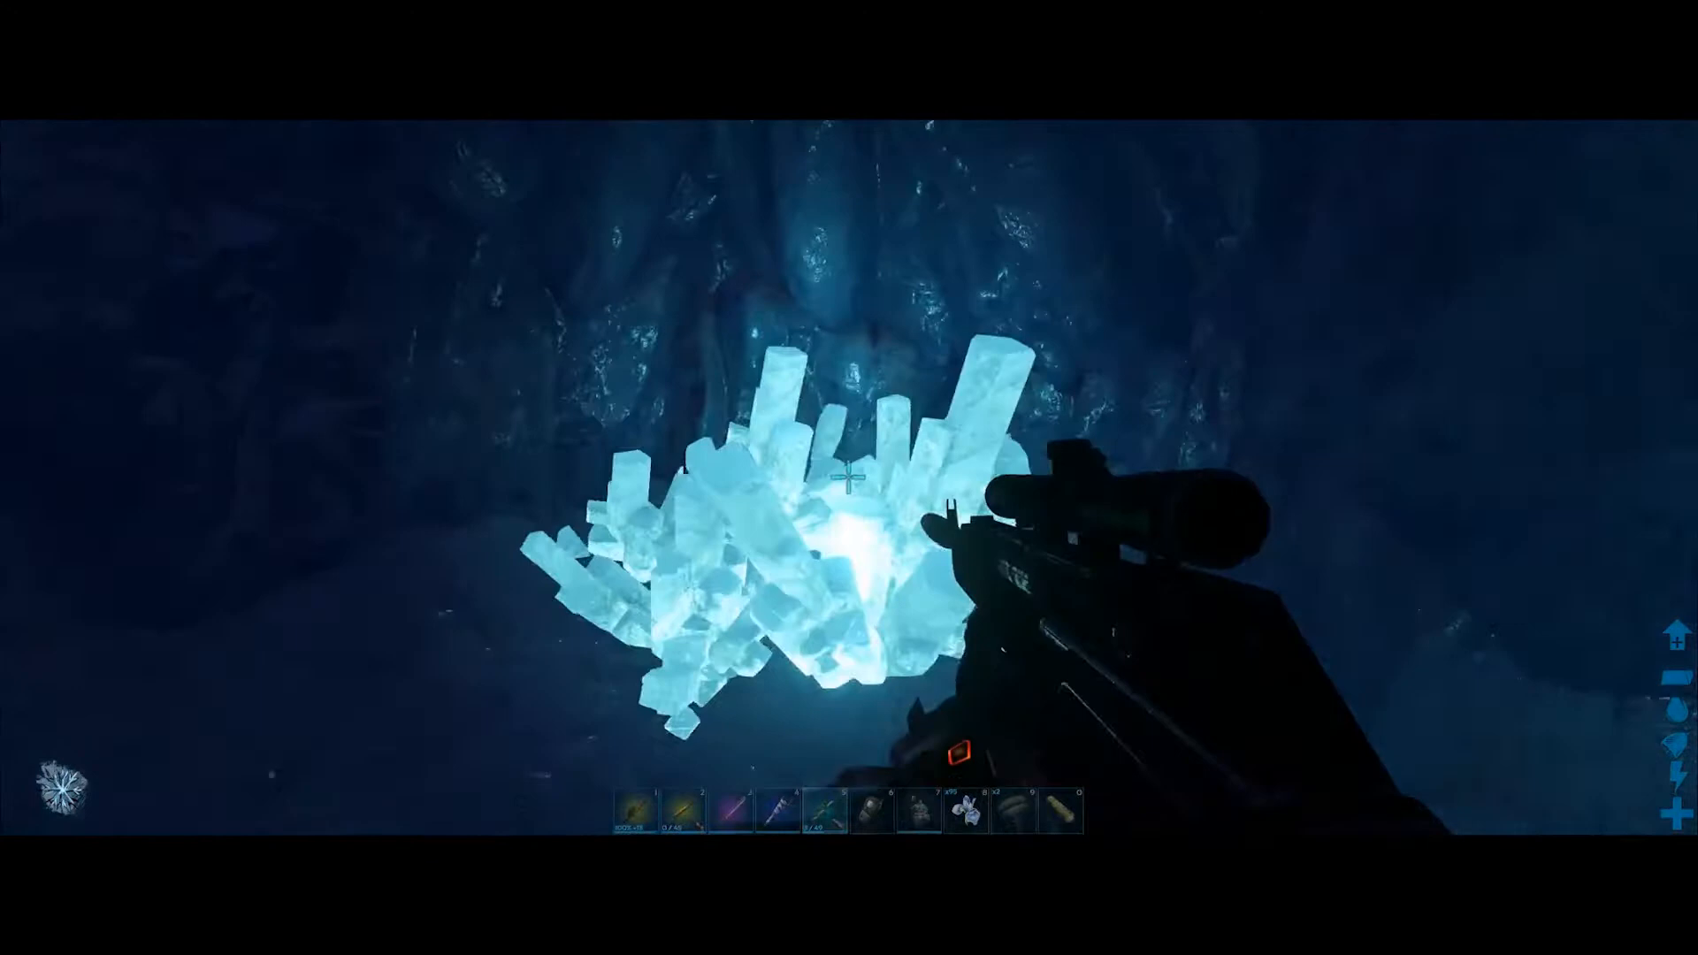
click(849, 478)
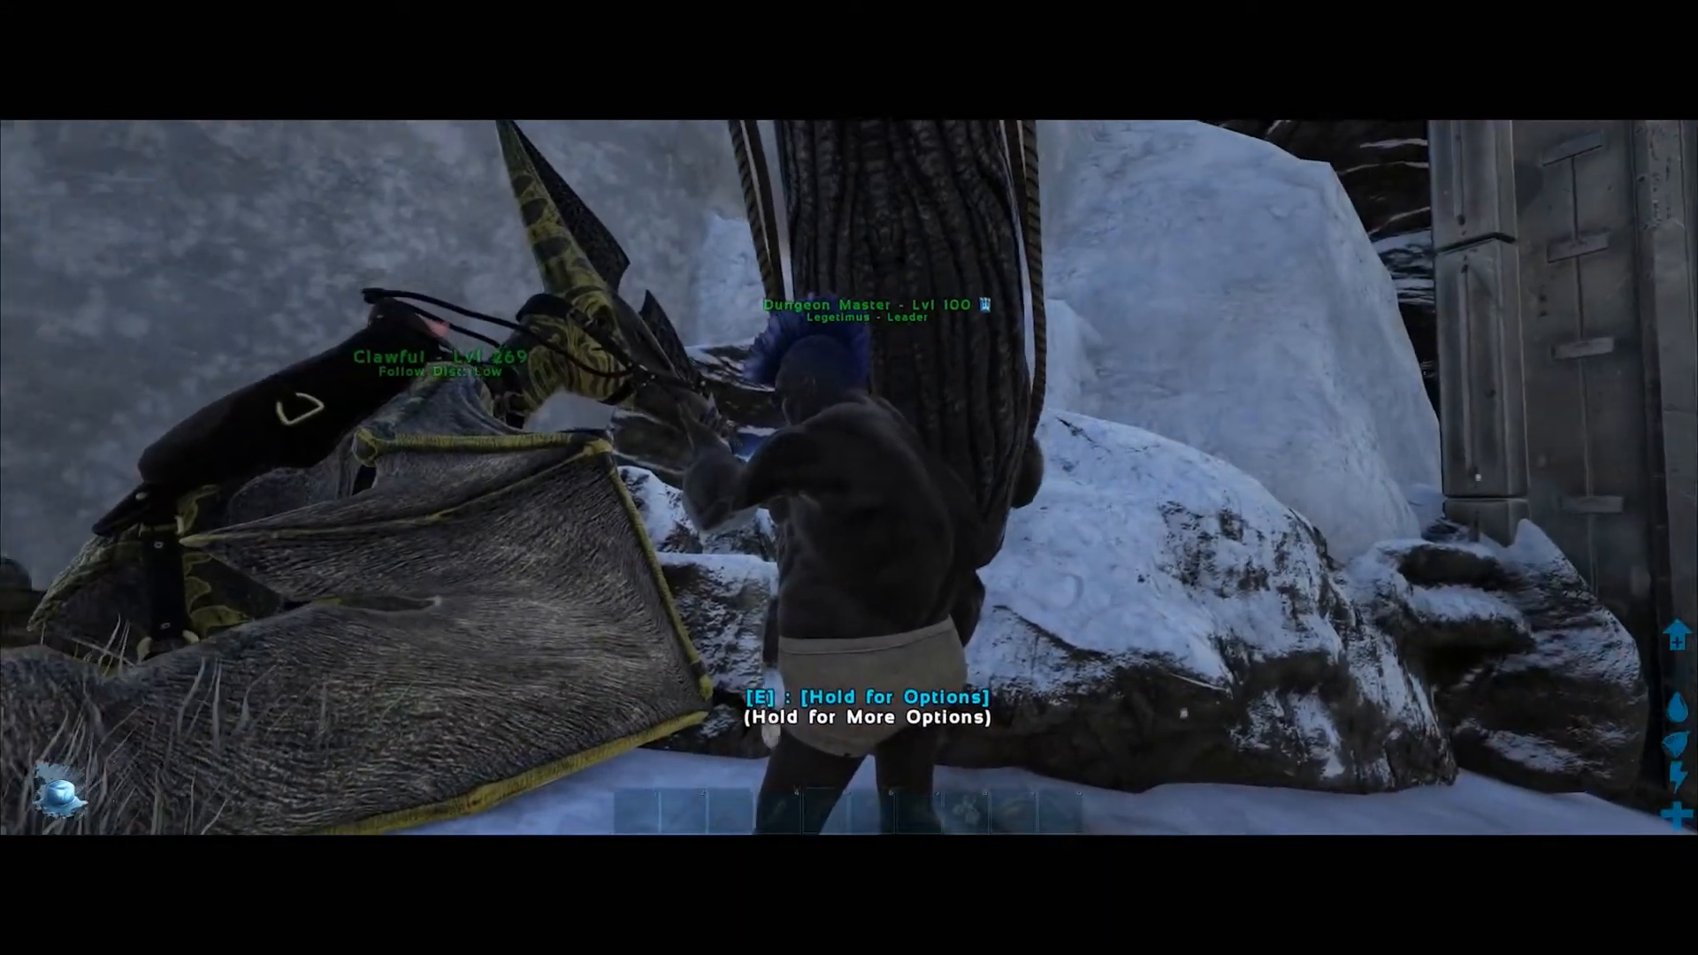
Step: Perform the Cheer emote at the tribe leader from the emote wheel
key(e)
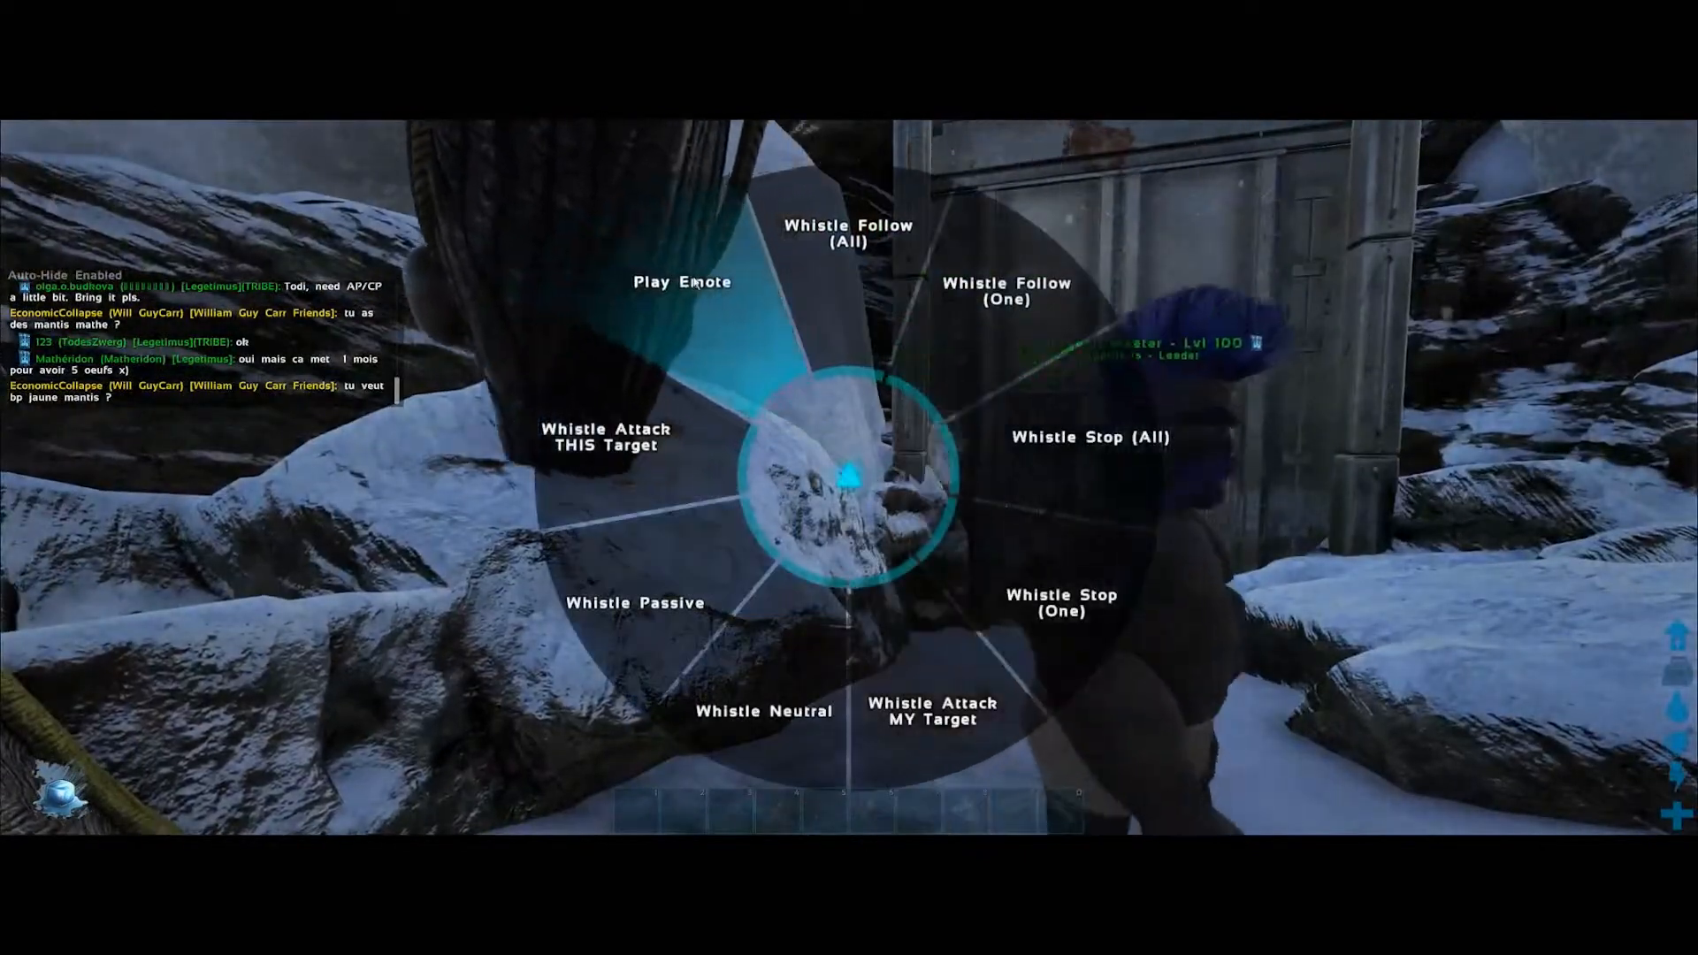
click(681, 281)
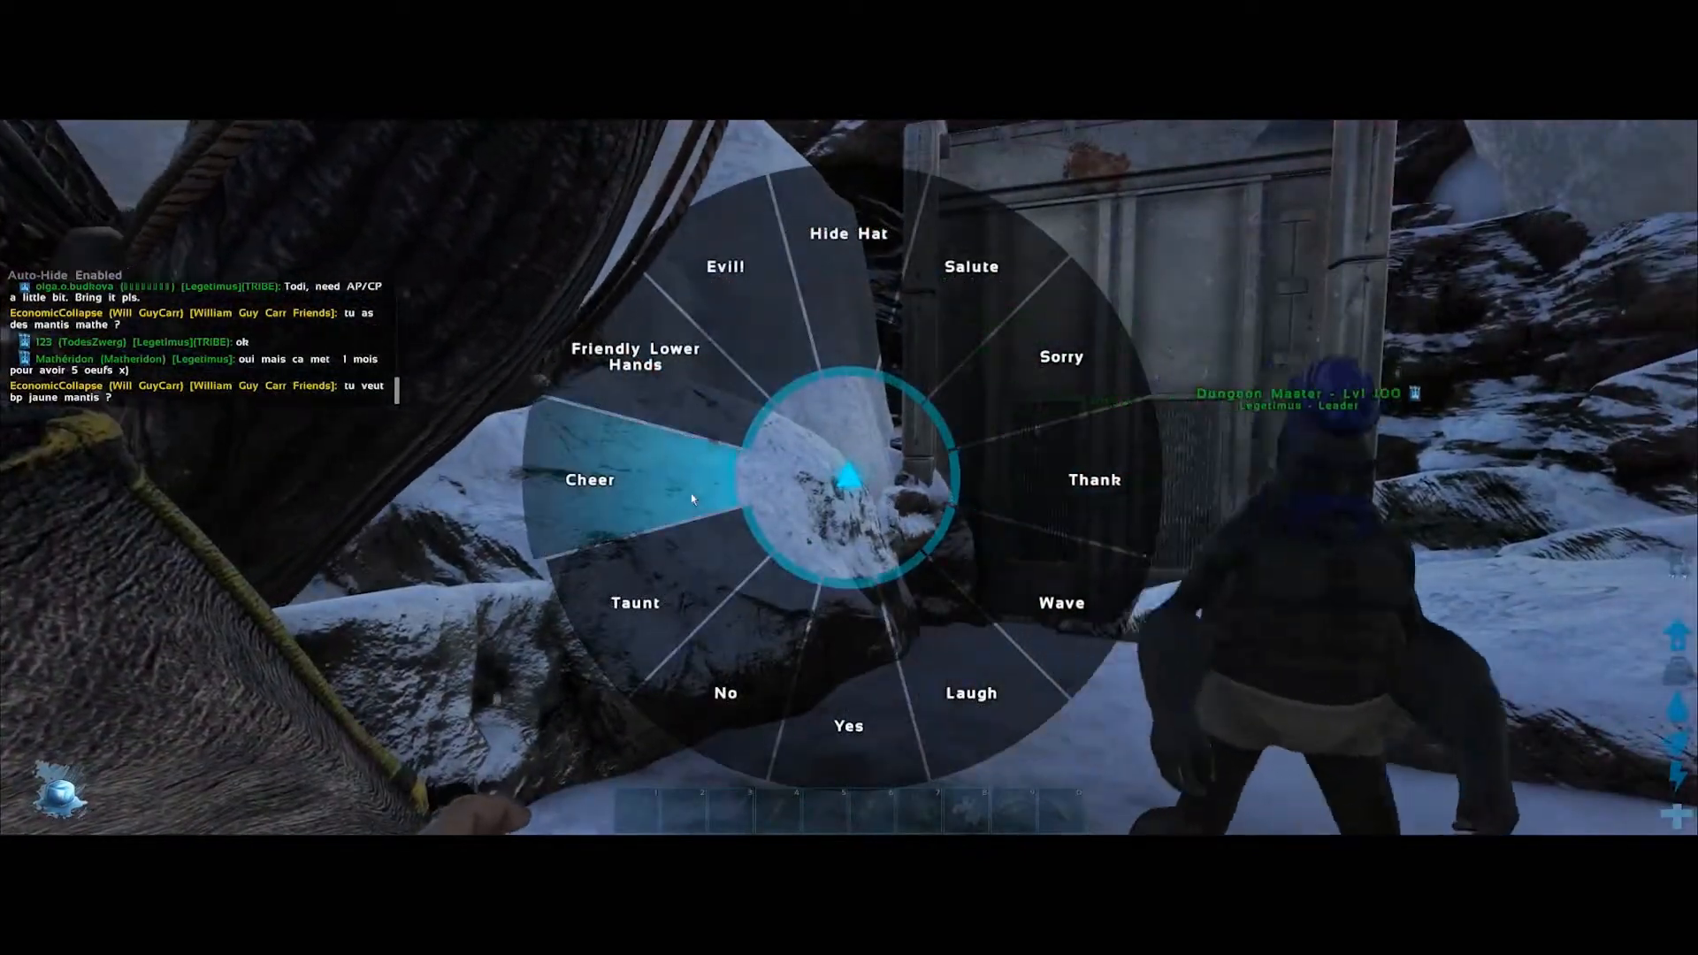
click(589, 478)
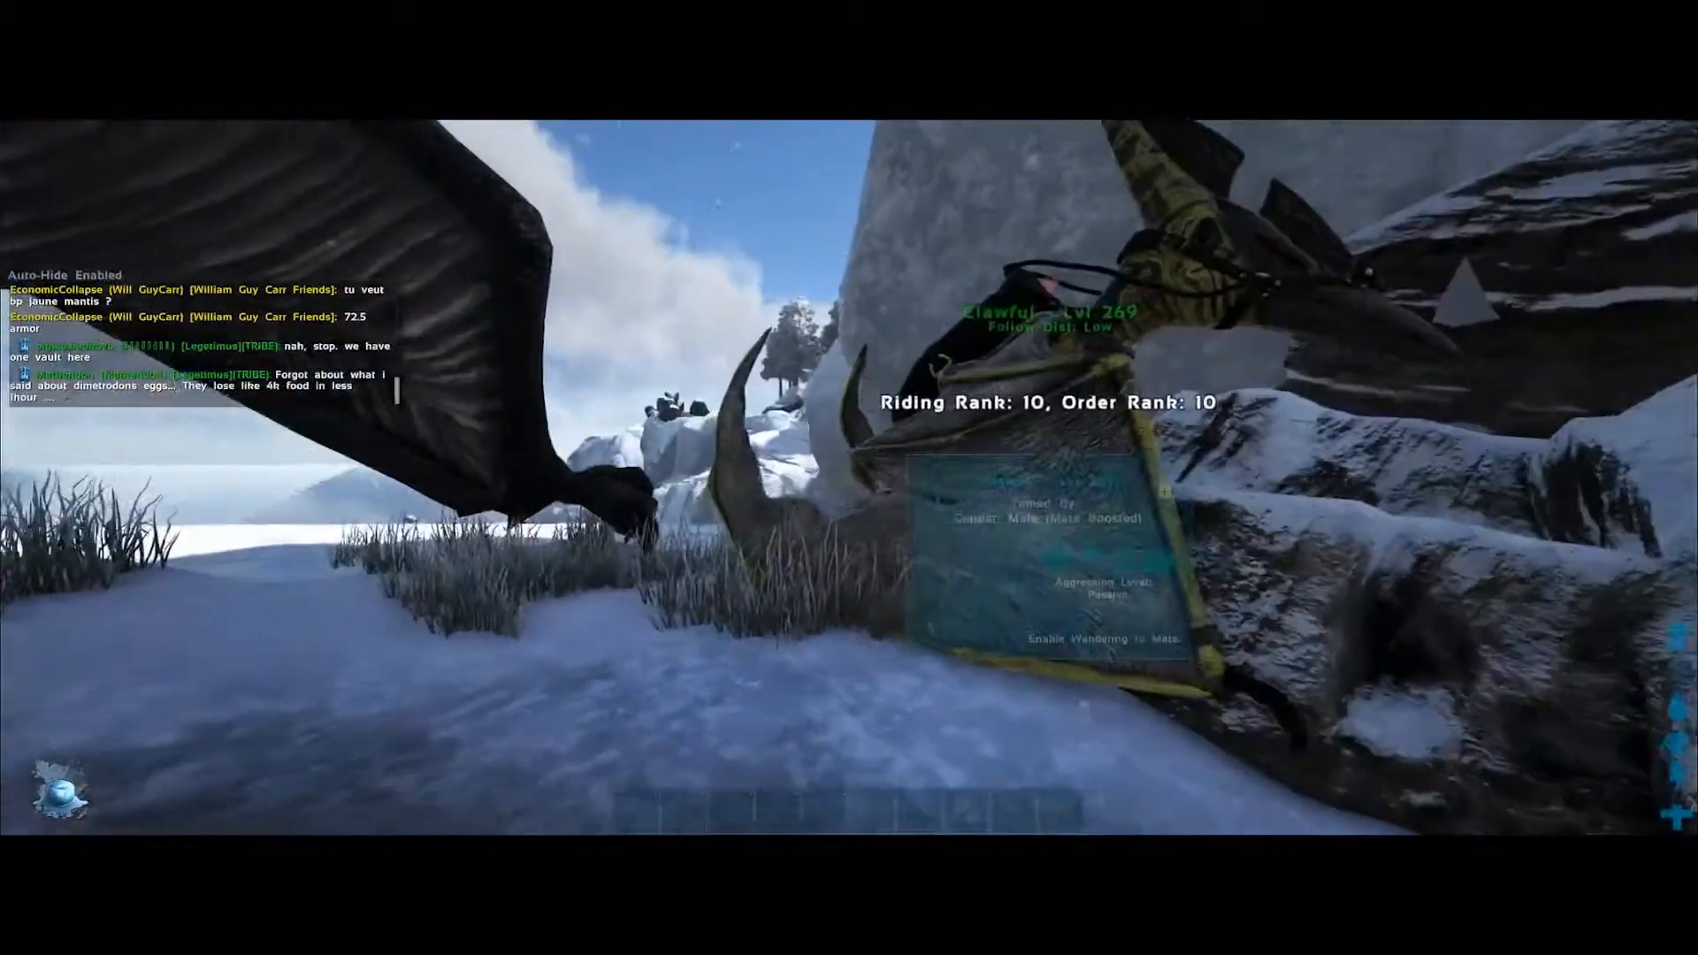
Step: Access Clawful the pteranodon's inventory to view its carried gear
key(e)
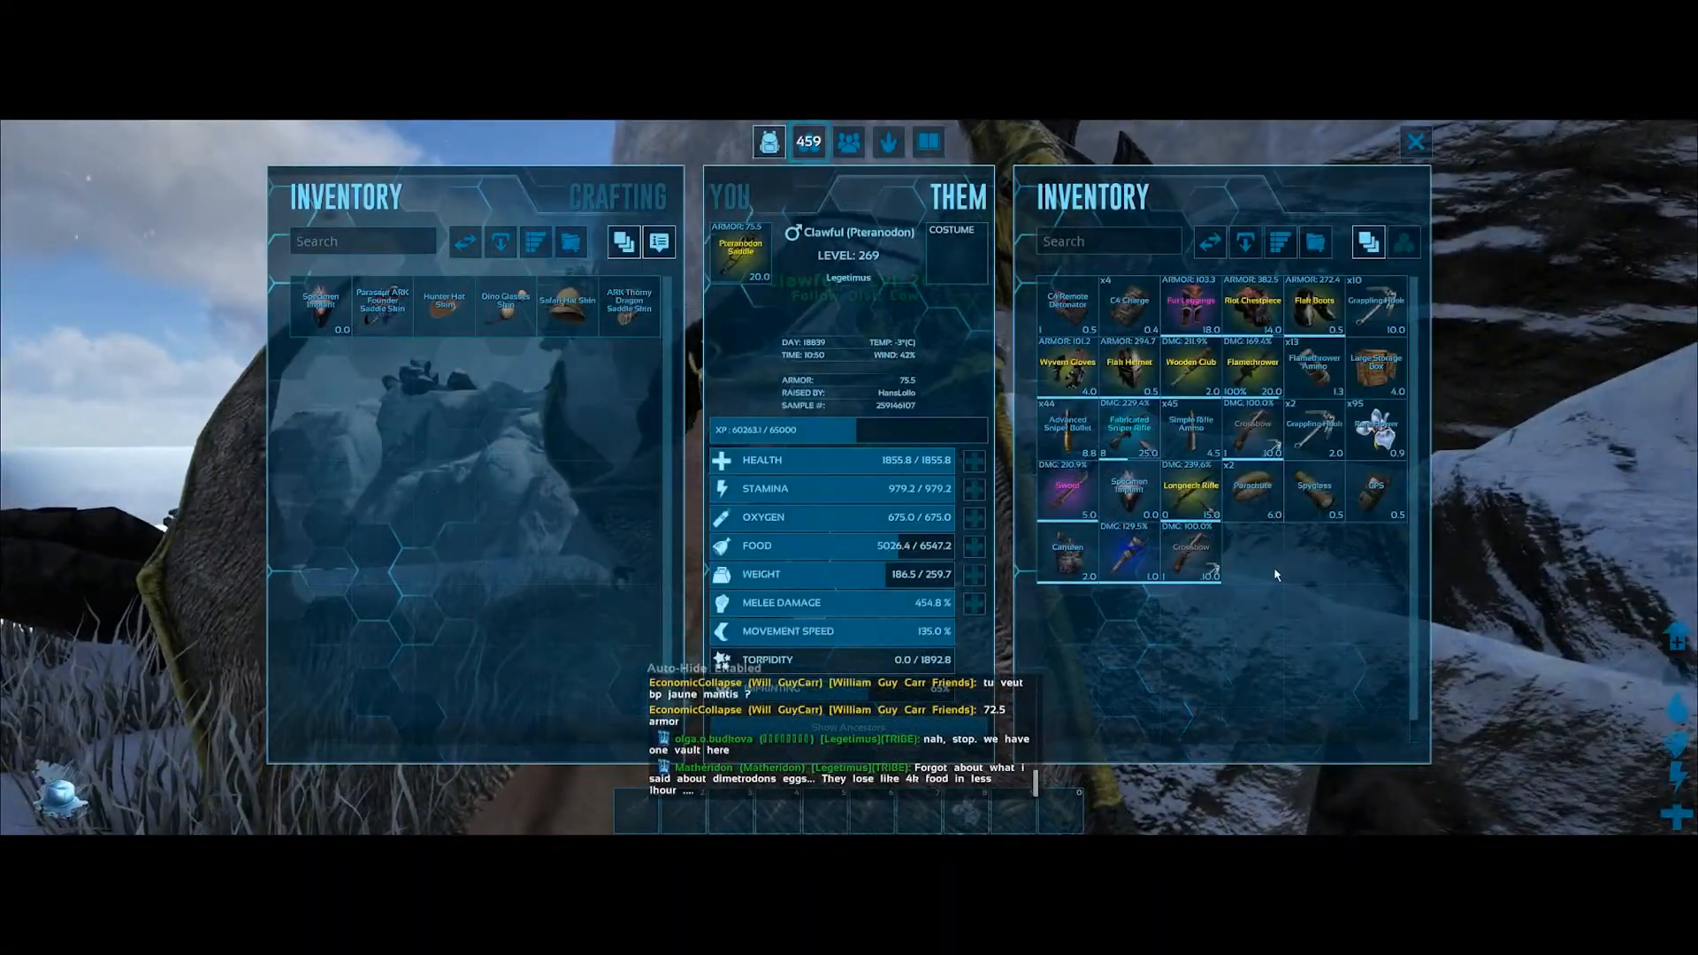
mouse_move(1191, 300)
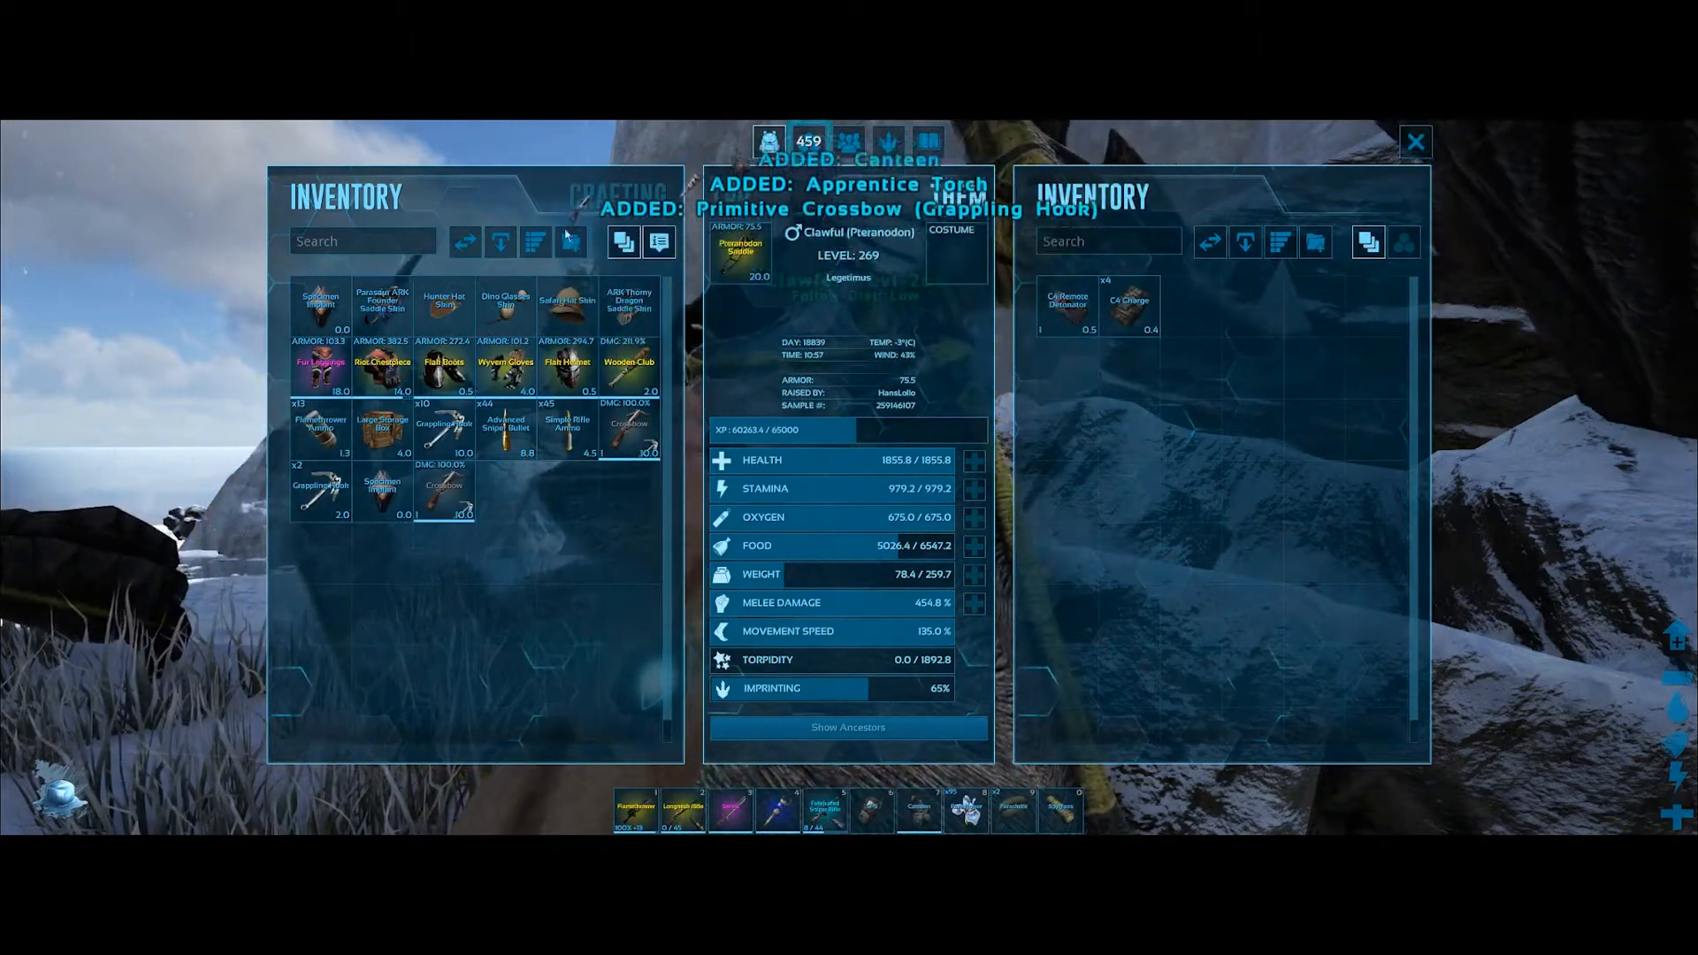
Step: Equip the recovered flak and riot armour pieces from the inventory
click(1416, 141)
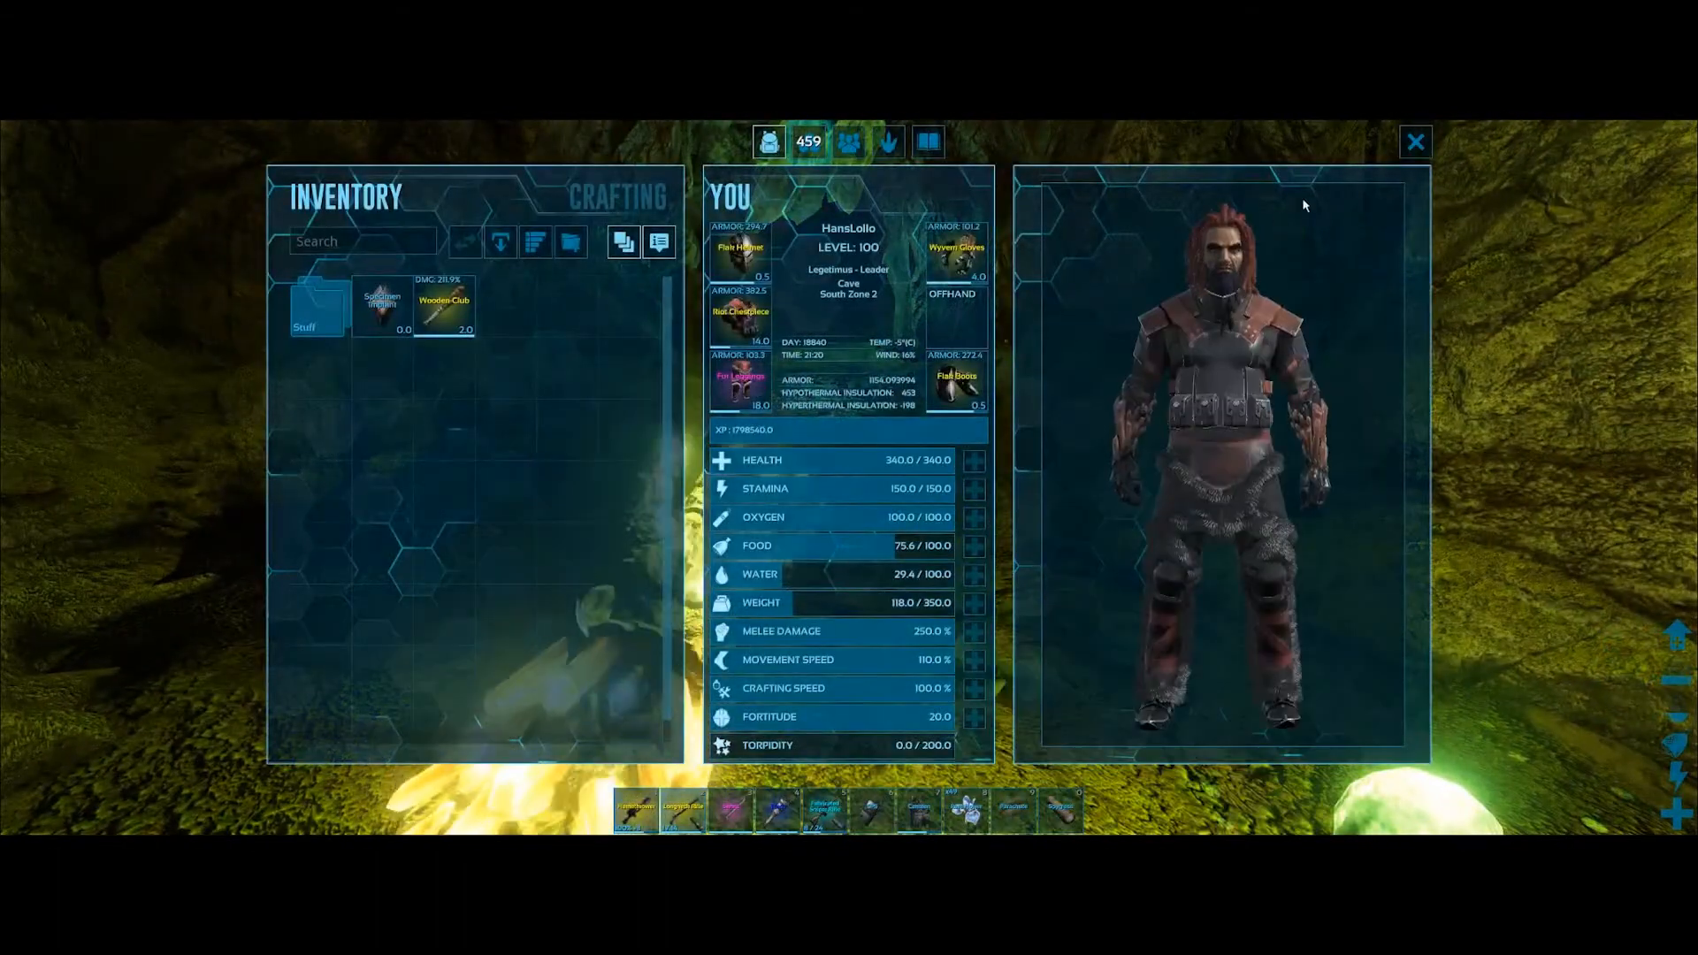
Step: Leave the inventory and fire the scoped rifle down the cave tunnel
click(1416, 142)
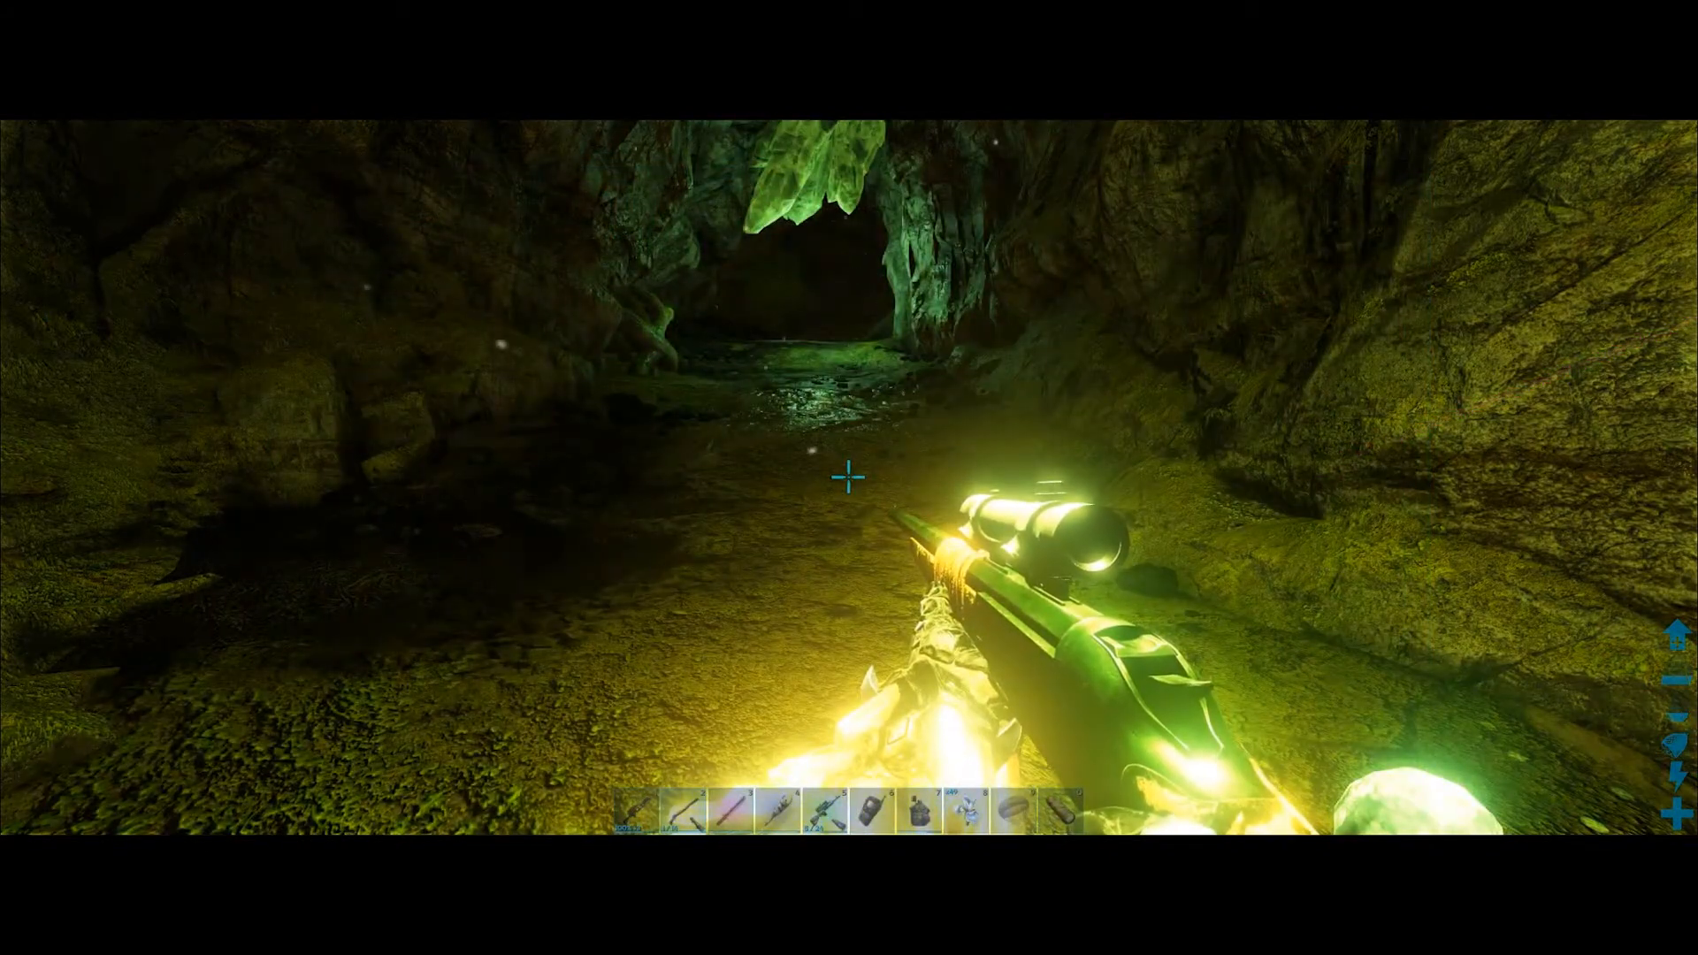
click(849, 478)
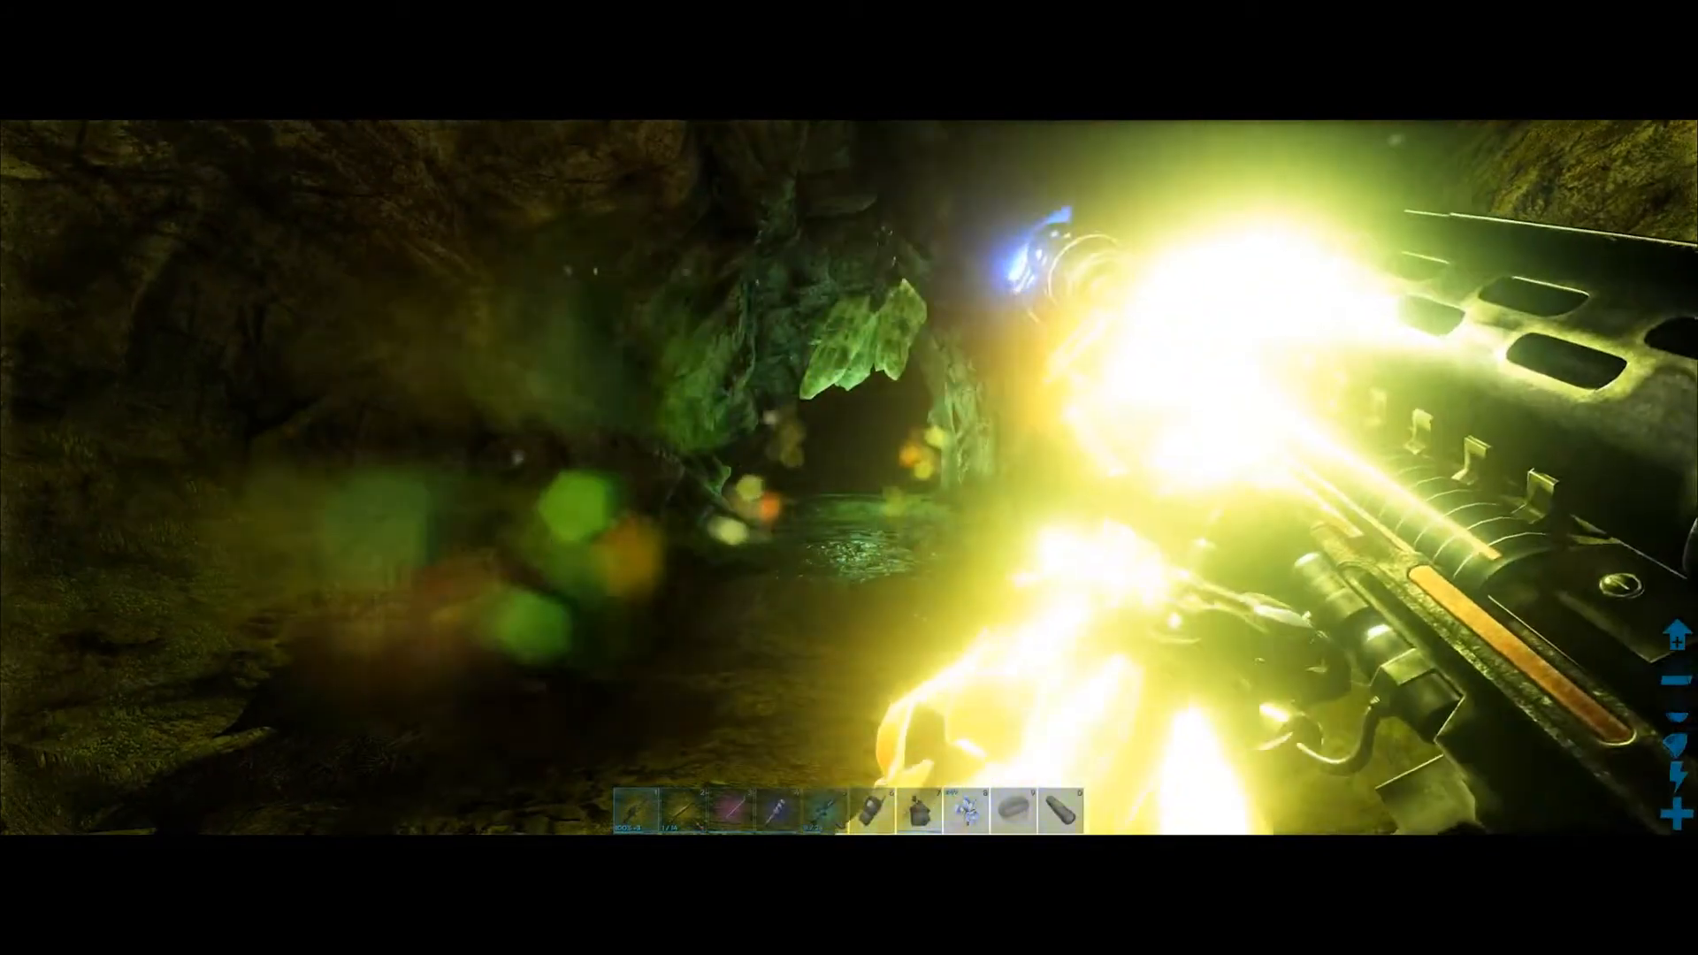